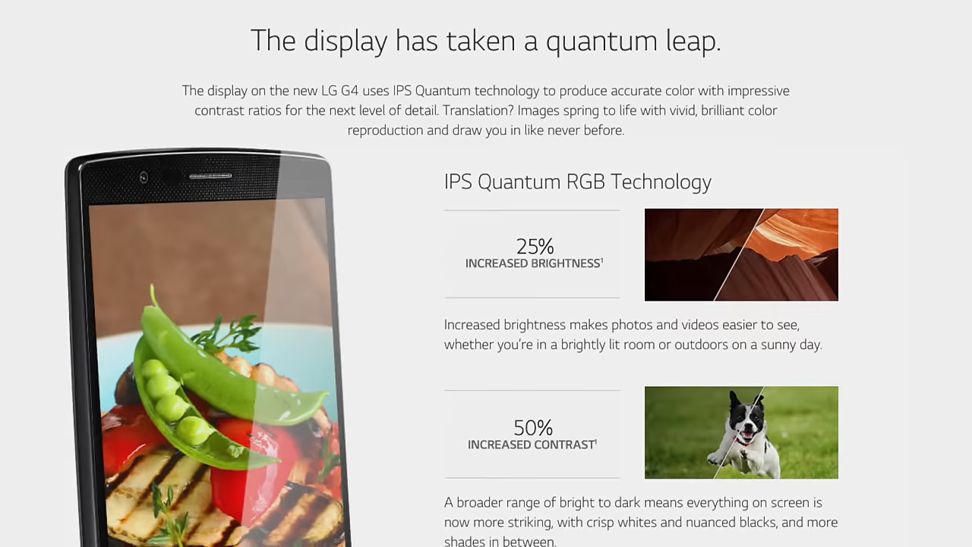
scroll(down, 3)
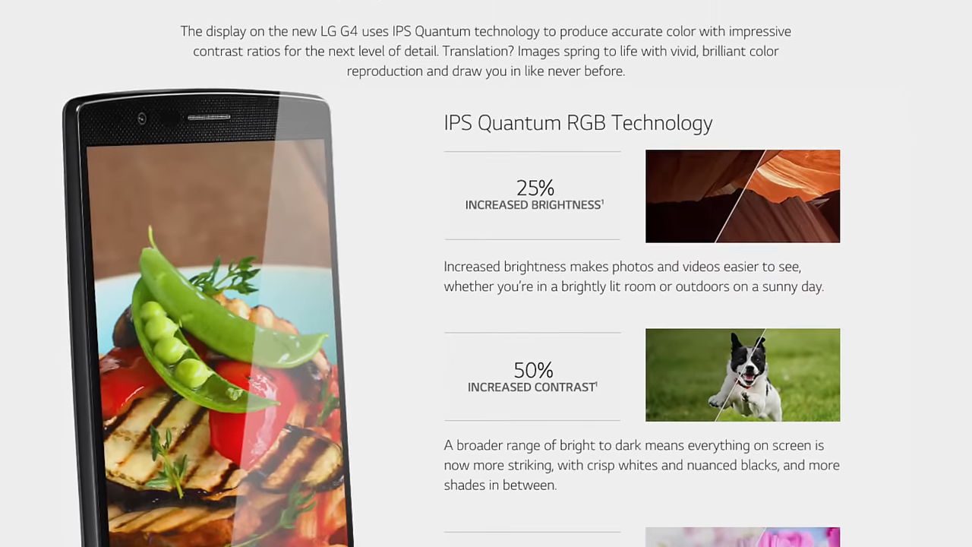
scroll(down, 3)
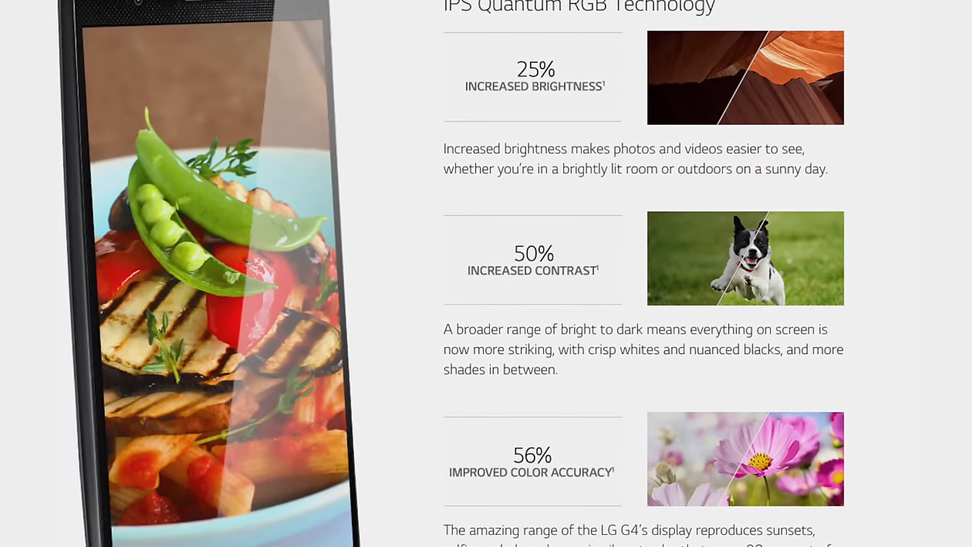
scroll(down, 3)
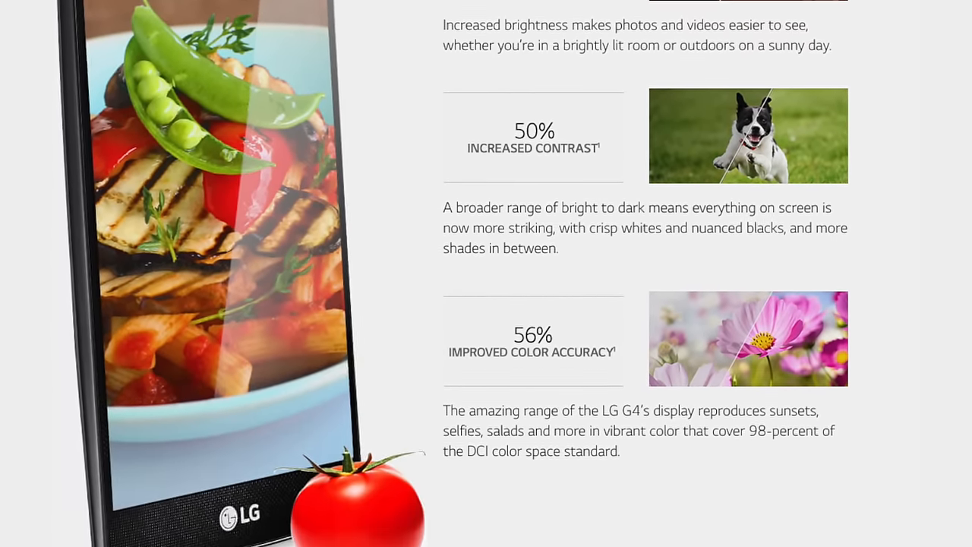
scroll(down, 3)
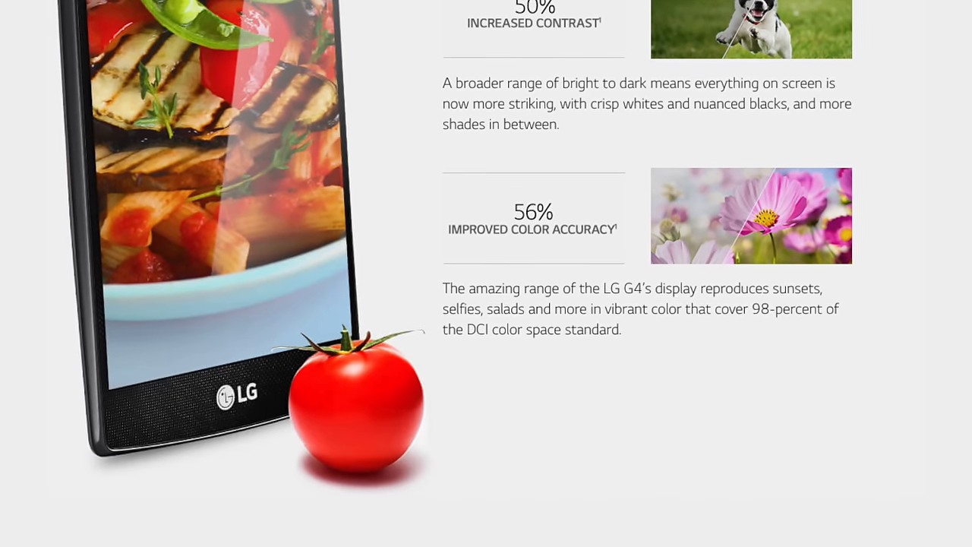
scroll(down, 3)
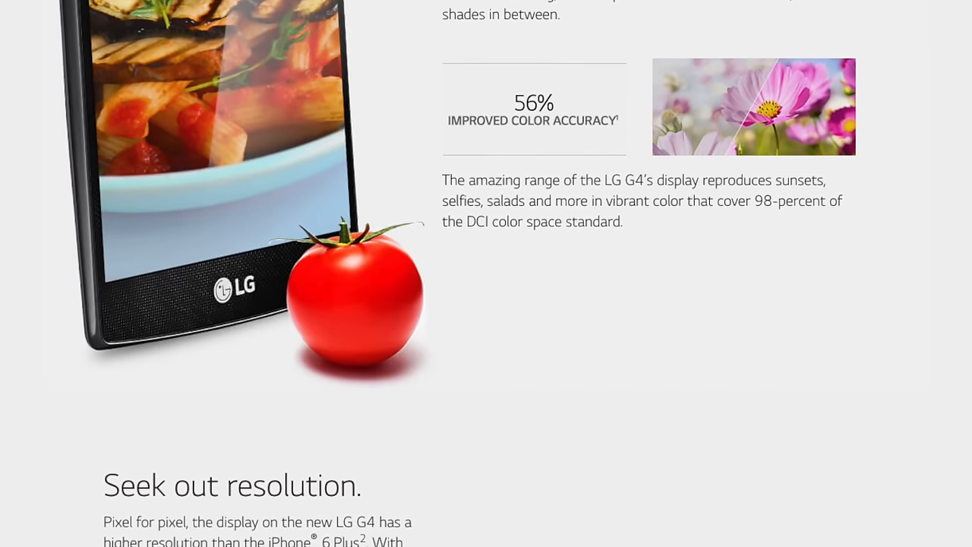